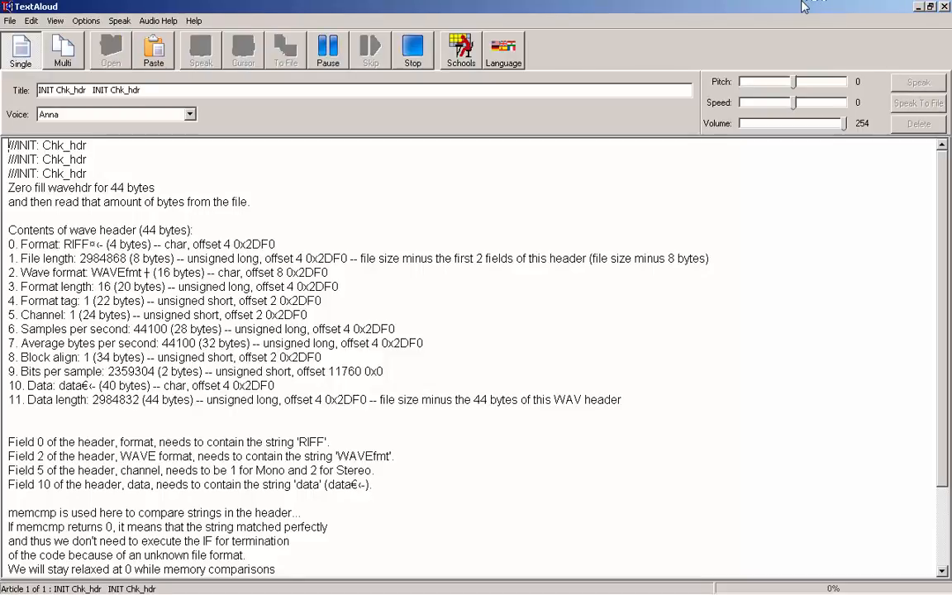
Read aloud the three INIT Chk_hdr lines with word highlighting, reaching 'Contents of wave header'.
{"action": "double_click", "coordinate": [76, 145]}
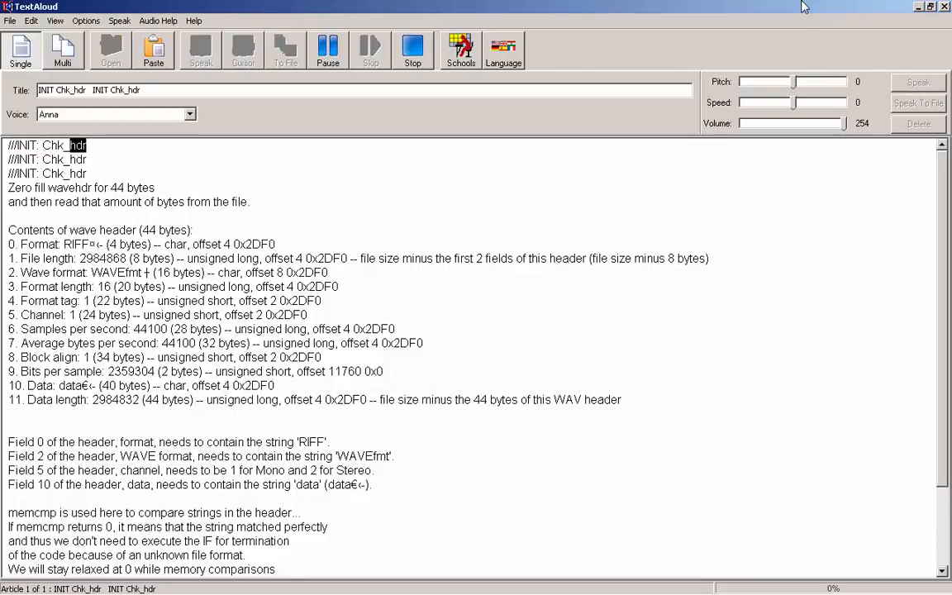
{"action": "double_click", "coordinate": [64, 159]}
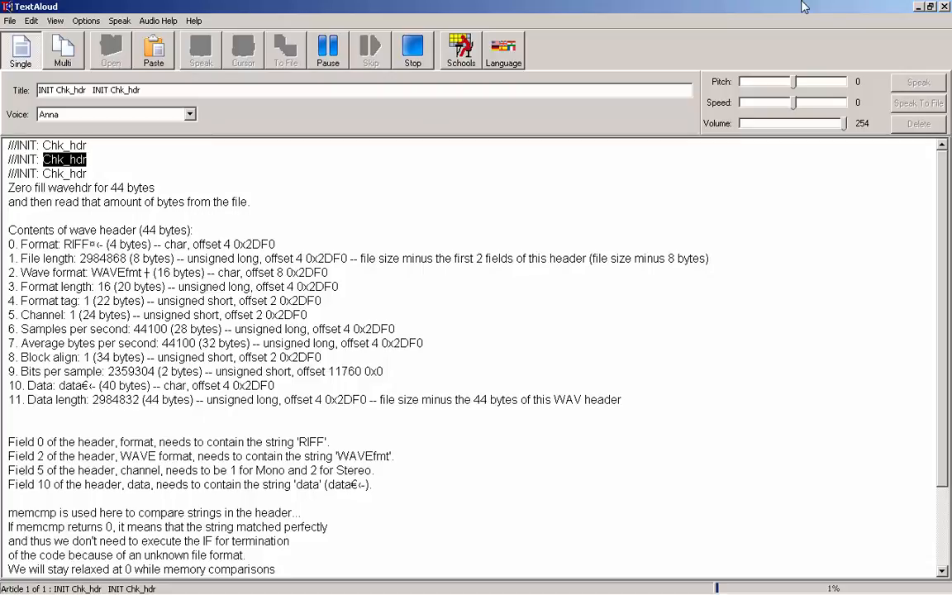
{"action": "double_click", "coordinate": [23, 174]}
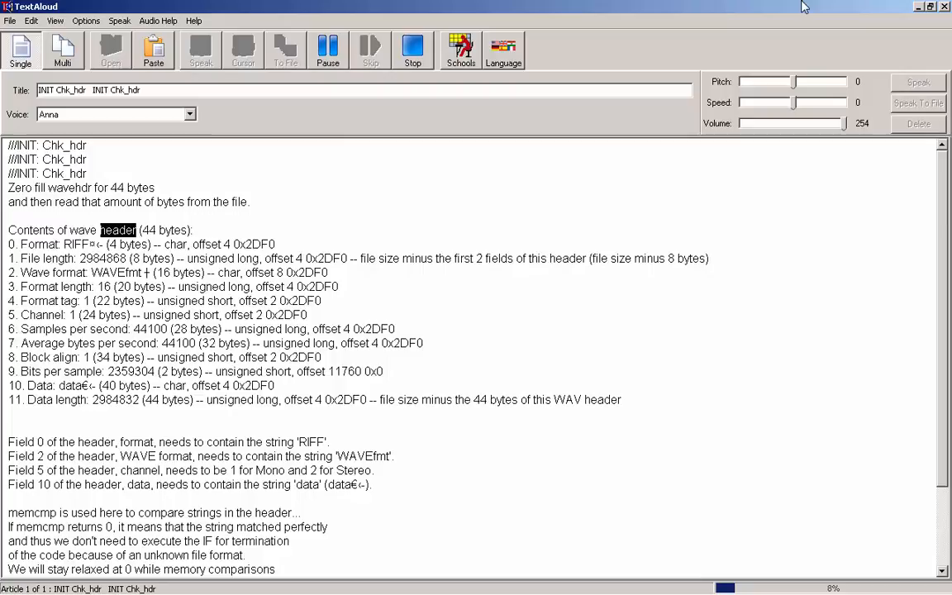
Follow the highlighted narration through the file length and wave format header fields.
{"action": "double_click", "coordinate": [40, 244]}
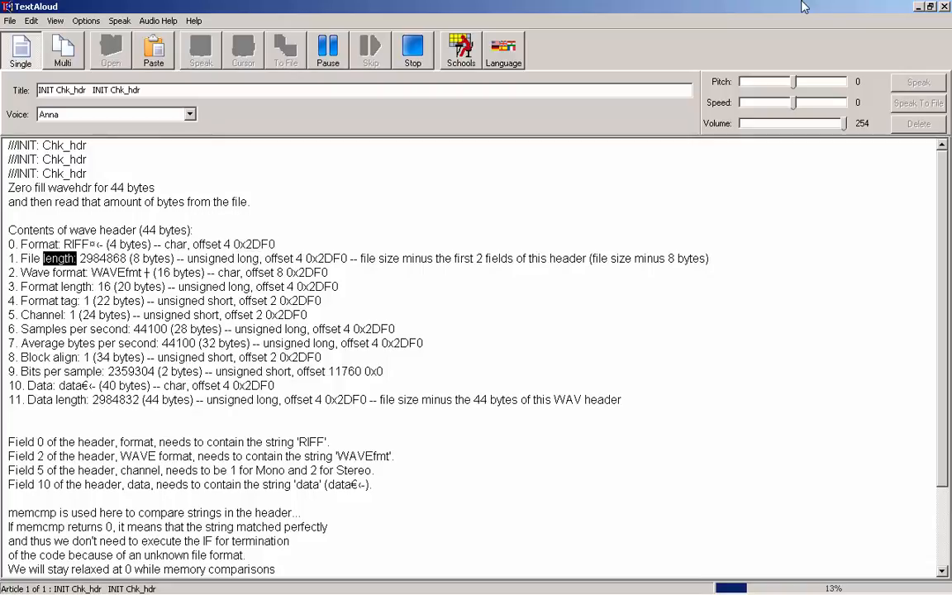
{"action": "double_click", "coordinate": [102, 259]}
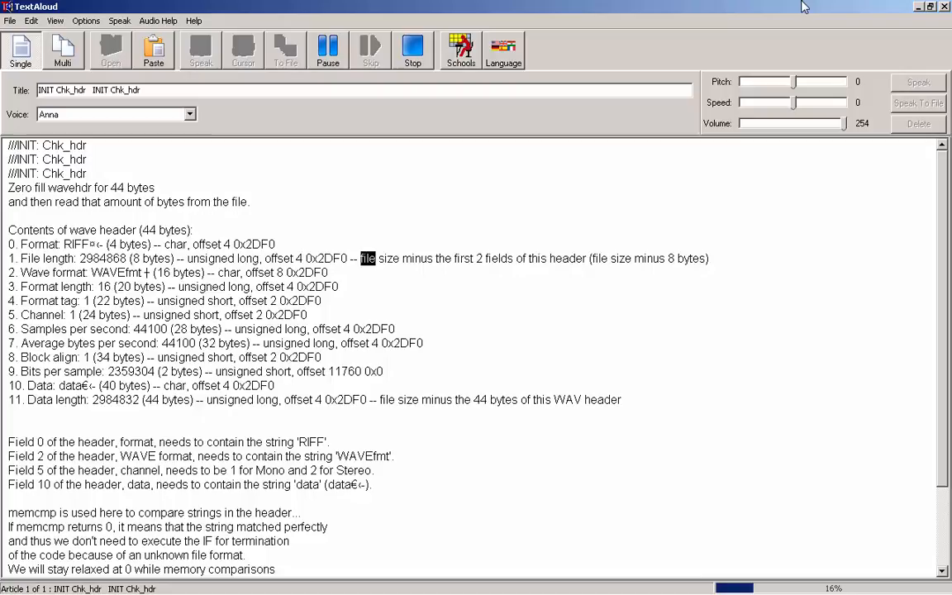
{"action": "double_click", "coordinate": [498, 258]}
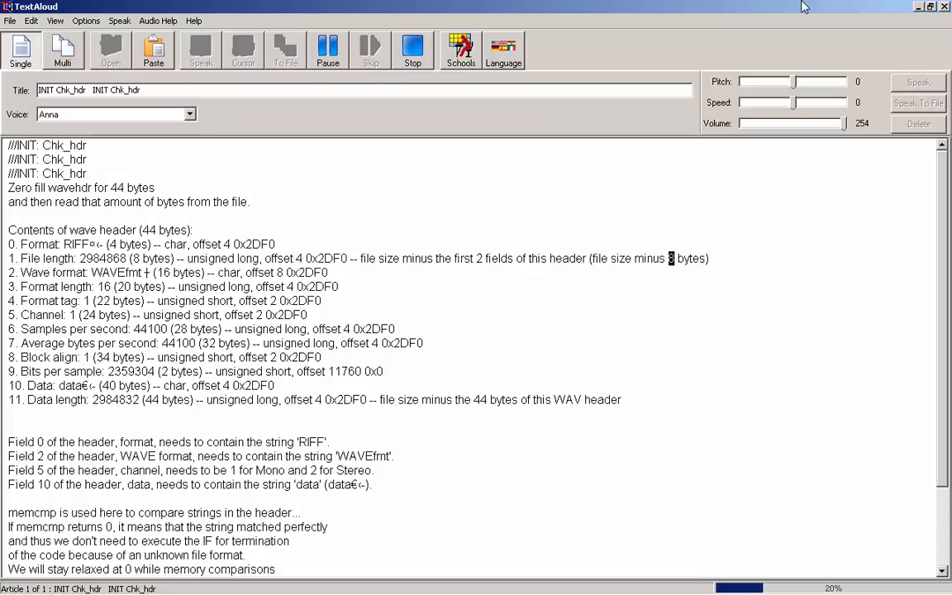
{"action": "double_click", "coordinate": [119, 273]}
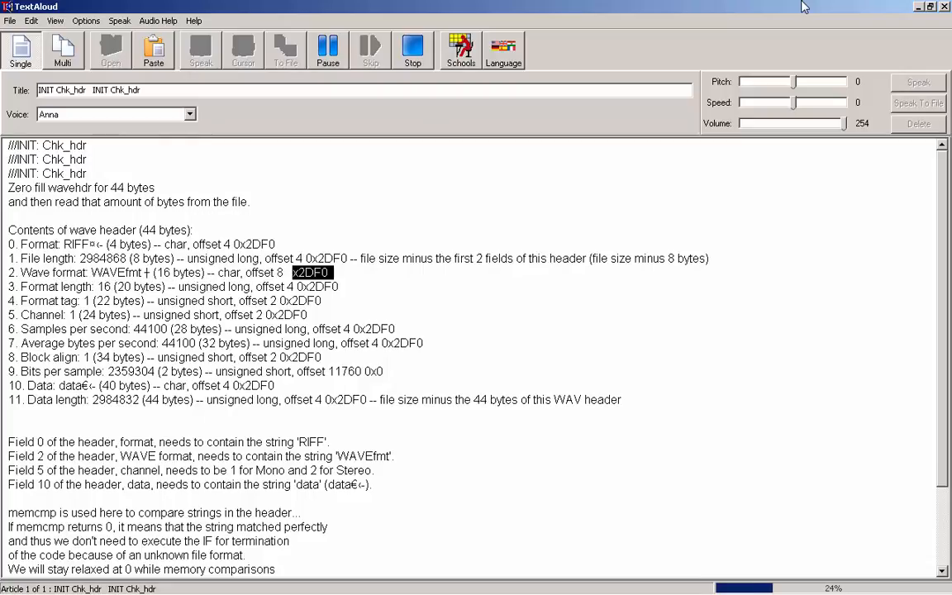
Continue narration through the format and channel fields to the samples per second line.
{"action": "double_click", "coordinate": [77, 287]}
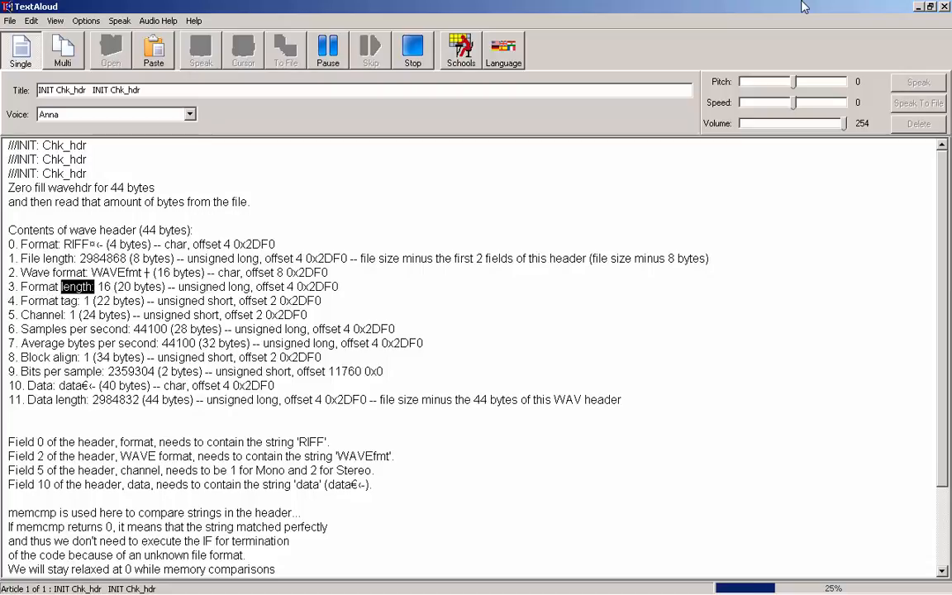
{"action": "double_click", "coordinate": [203, 287]}
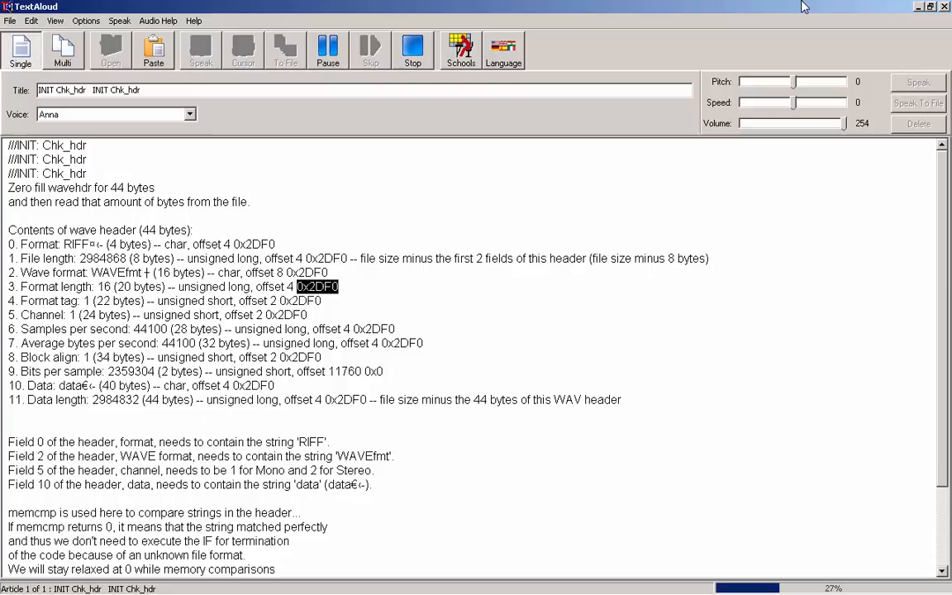
{"action": "double_click", "coordinate": [38, 300]}
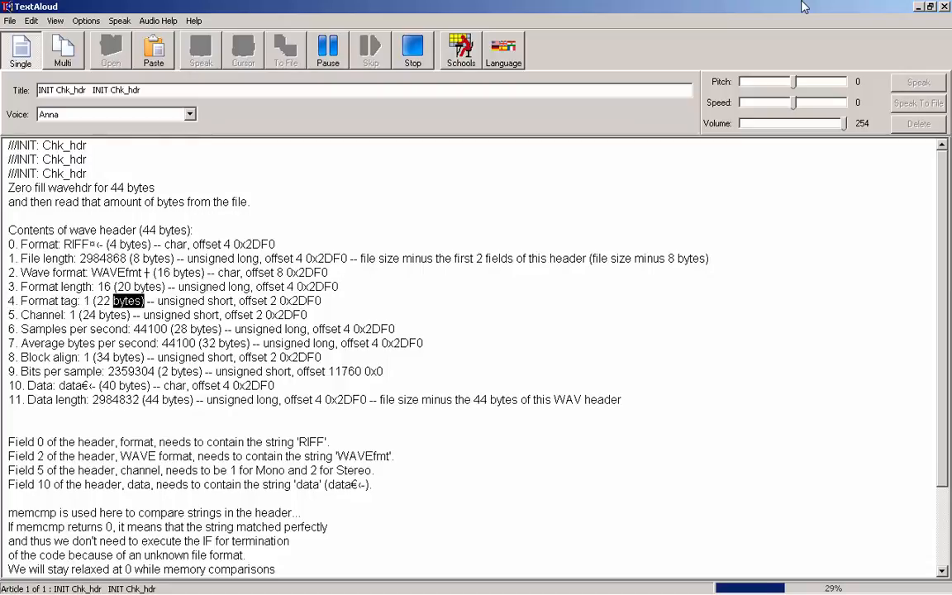
{"action": "double_click", "coordinate": [301, 299]}
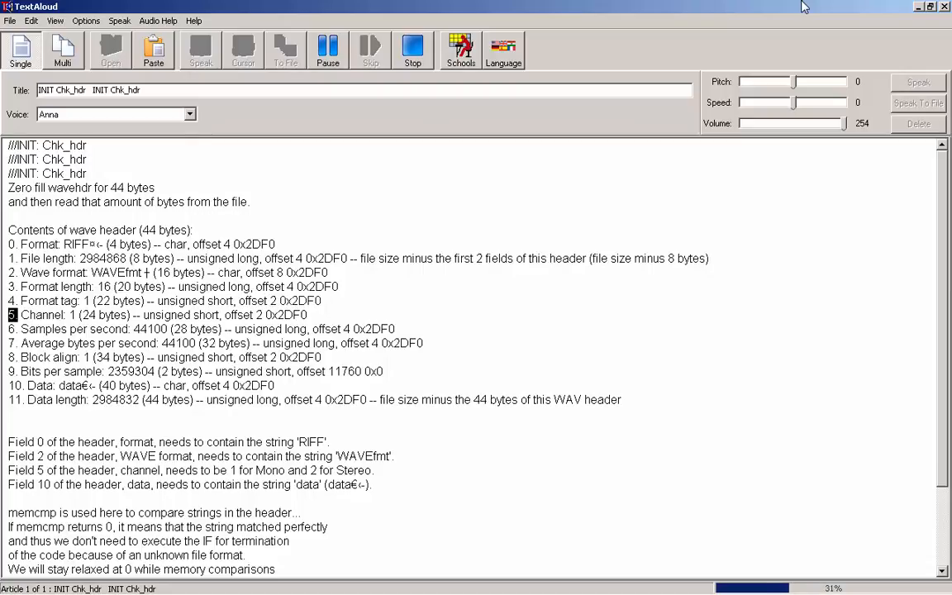
{"action": "double_click", "coordinate": [113, 315]}
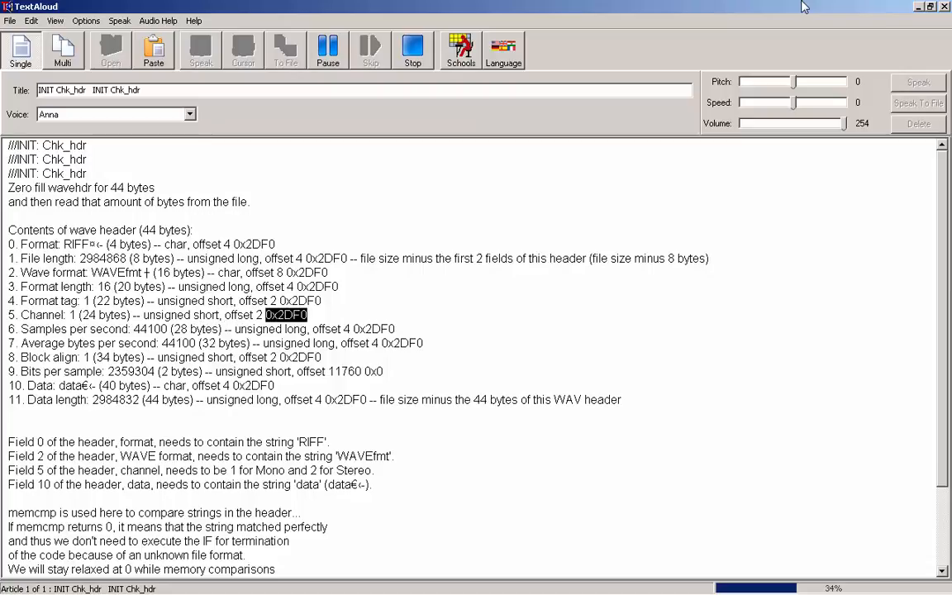
{"action": "double_click", "coordinate": [44, 329]}
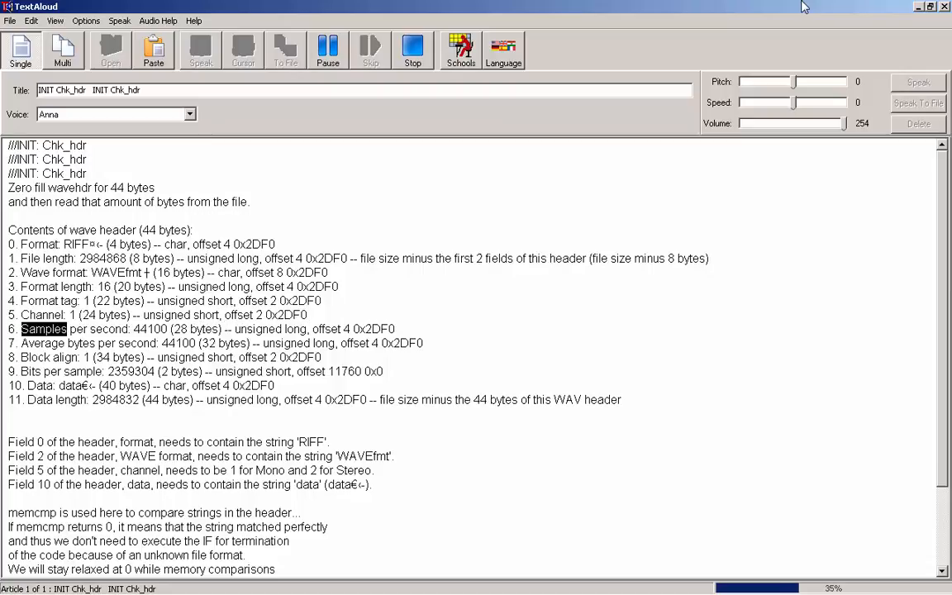
Follow narration through samples per second, average bytes, block align and bits per sample to field 10, Data.
{"action": "double_click", "coordinate": [150, 329]}
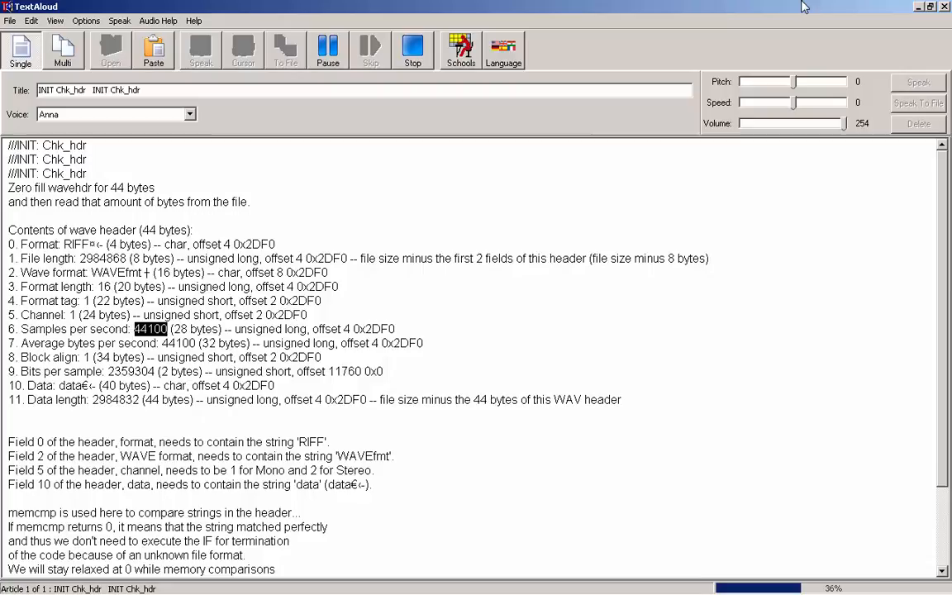
{"action": "double_click", "coordinate": [258, 329]}
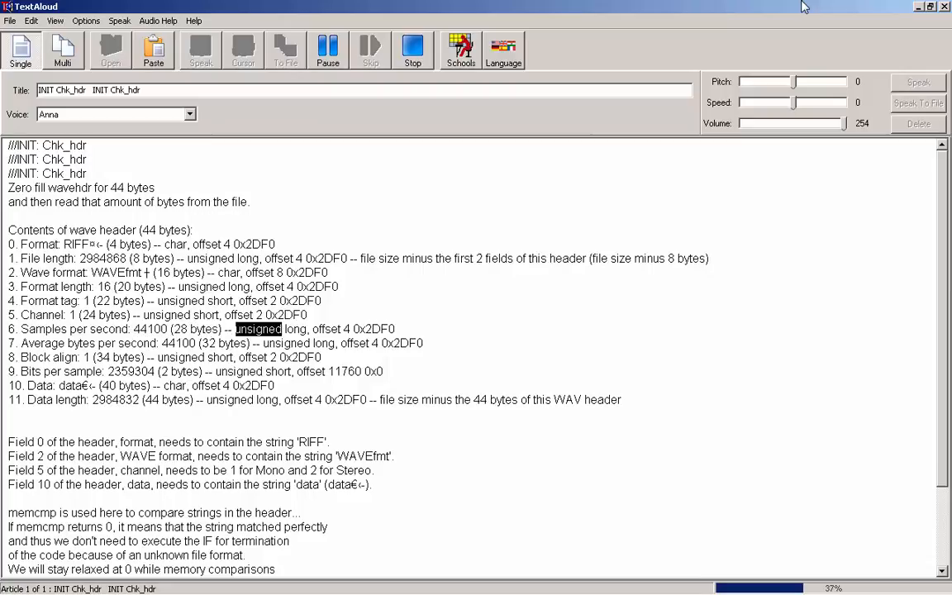
{"action": "double_click", "coordinate": [373, 329]}
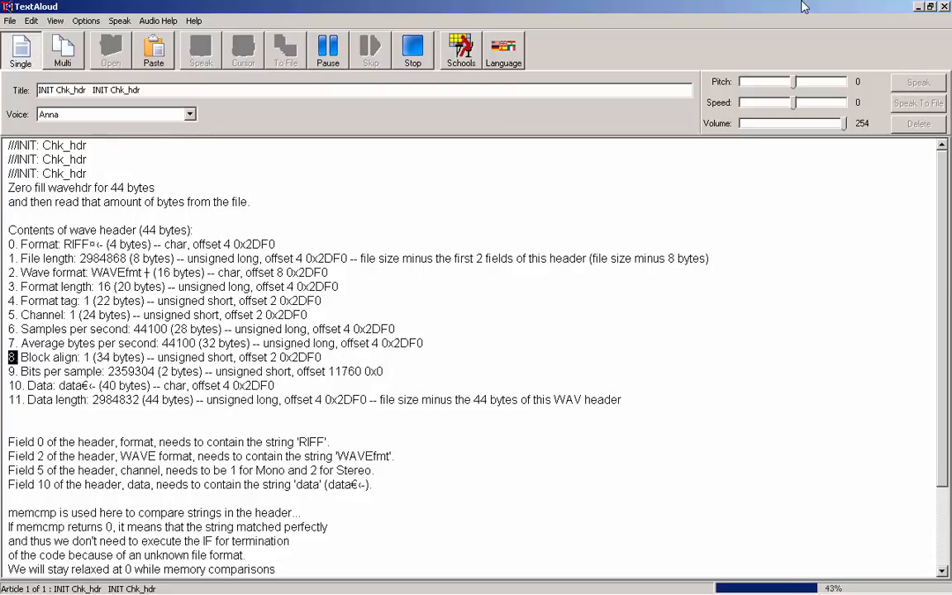
{"action": "double_click", "coordinate": [126, 357]}
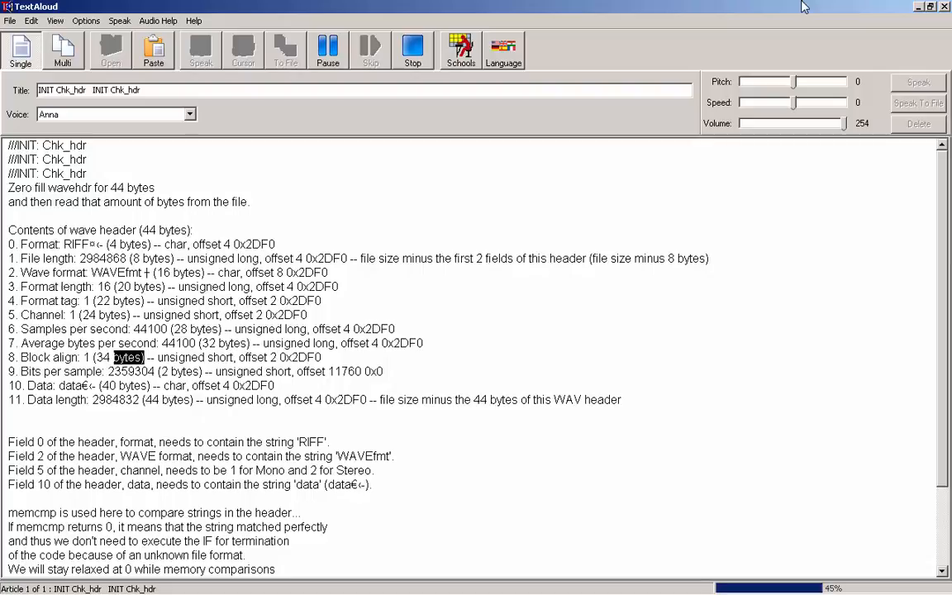
{"action": "double_click", "coordinate": [301, 357]}
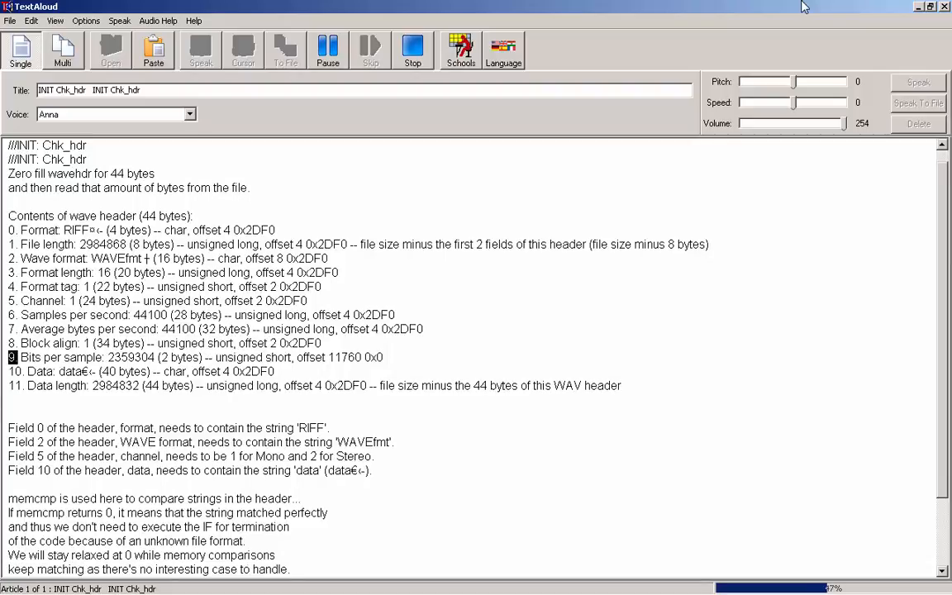
{"action": "double_click", "coordinate": [132, 357]}
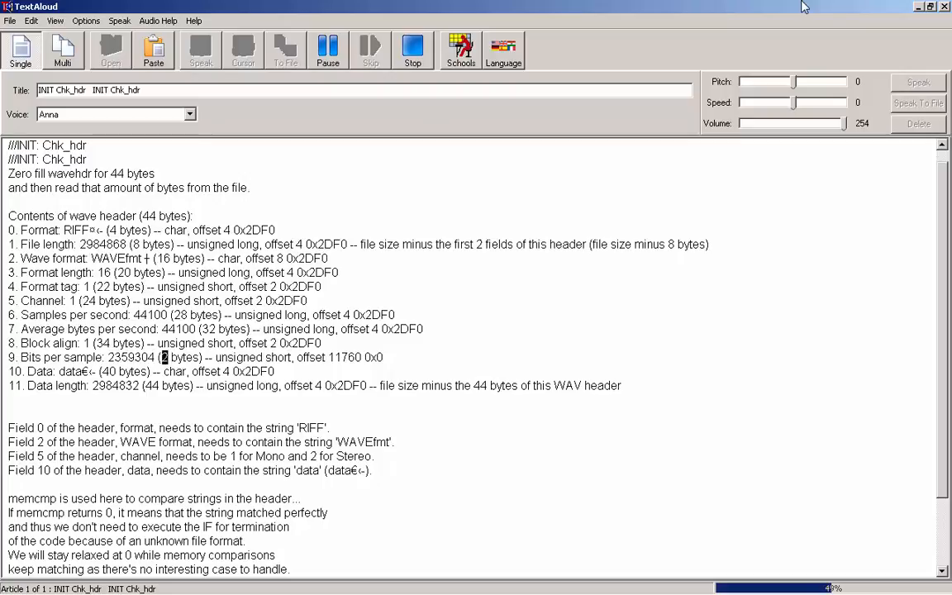
{"action": "double_click", "coordinate": [310, 357]}
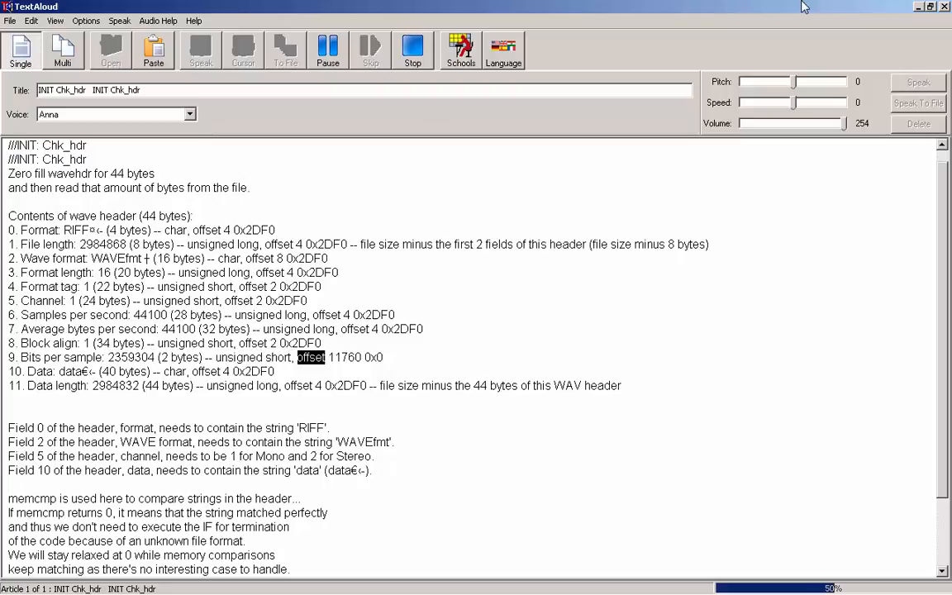
{"action": "double_click", "coordinate": [344, 357]}
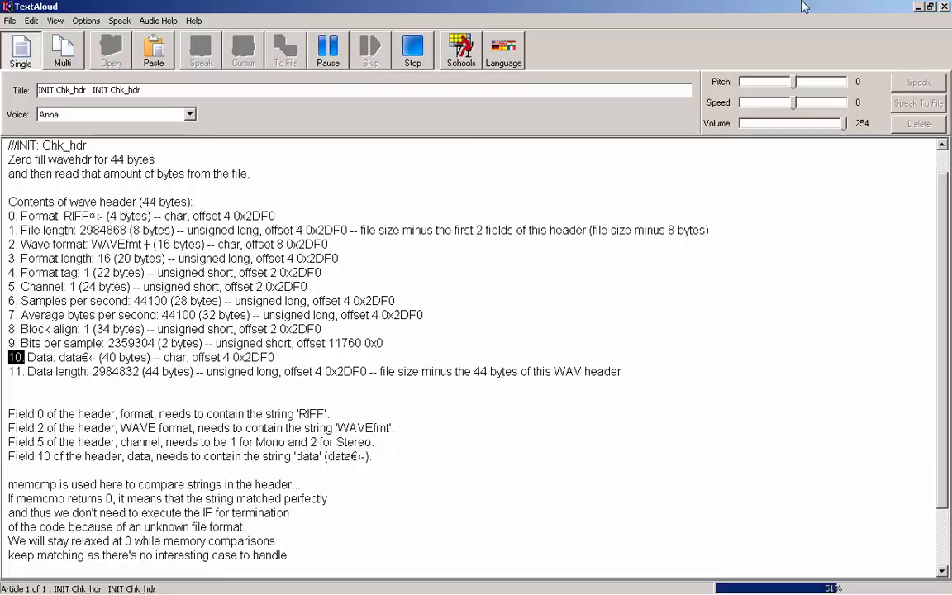
Hear the data length field read, scrolling the text down to the 'Field 0' RIFF sentence.
{"action": "double_click", "coordinate": [133, 357]}
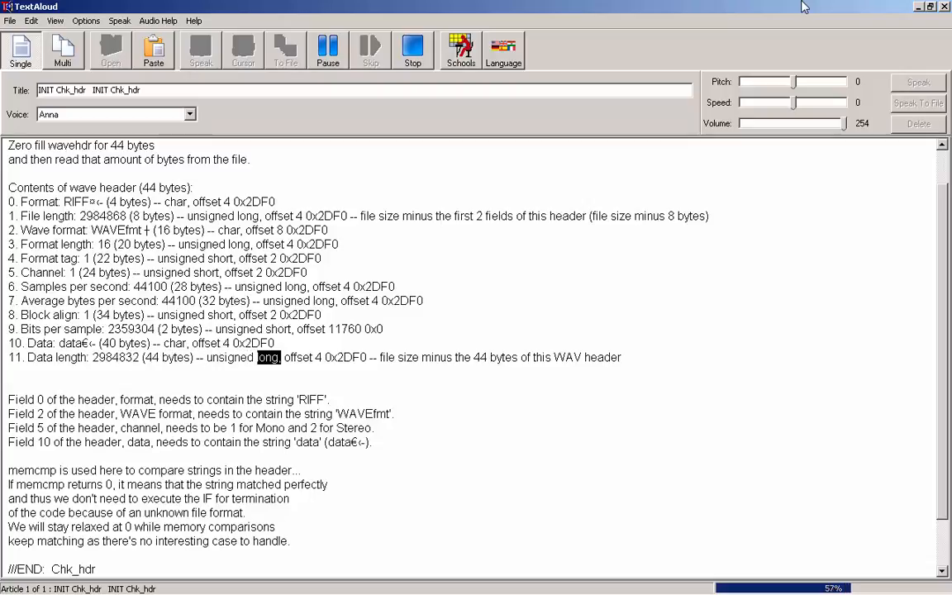
{"action": "double_click", "coordinate": [345, 357]}
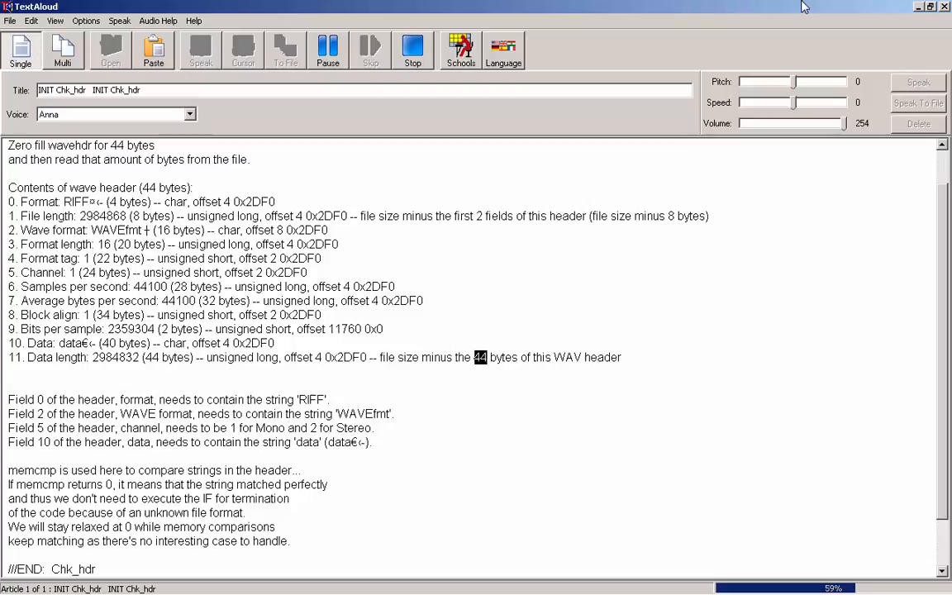
{"action": "scroll", "scroll_direction": "down", "scroll_amount": 3}
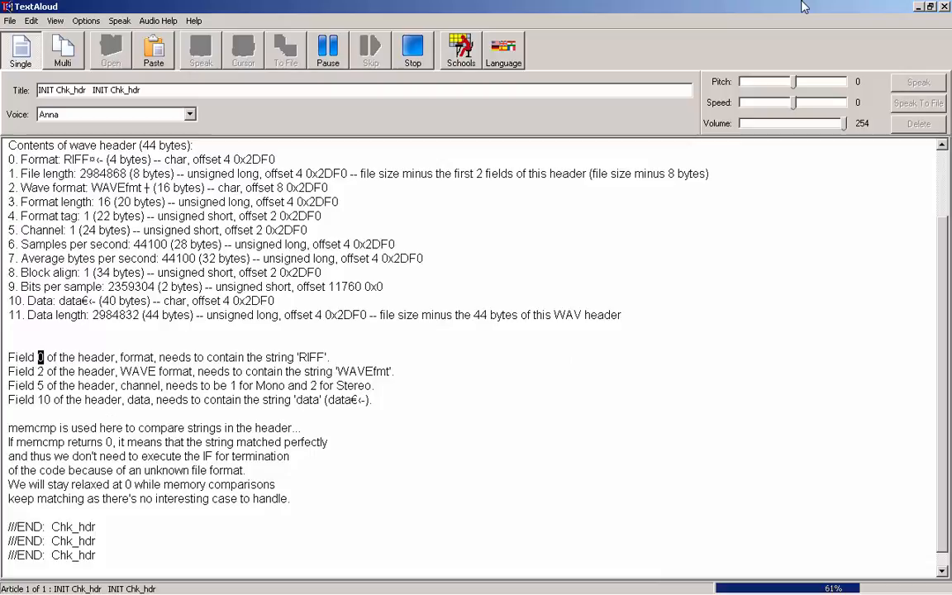
Follow narration through the RIFF and WAVEfmt field sentences, scrolling down to the Field 5 sentence.
{"action": "double_click", "coordinate": [137, 357]}
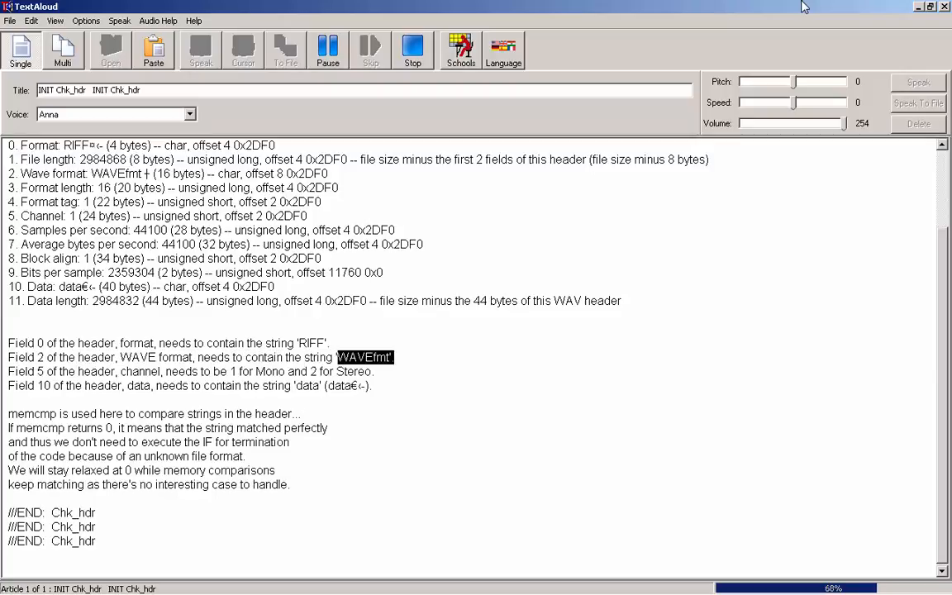
{"action": "scroll", "scroll_direction": "down", "scroll_amount": 3}
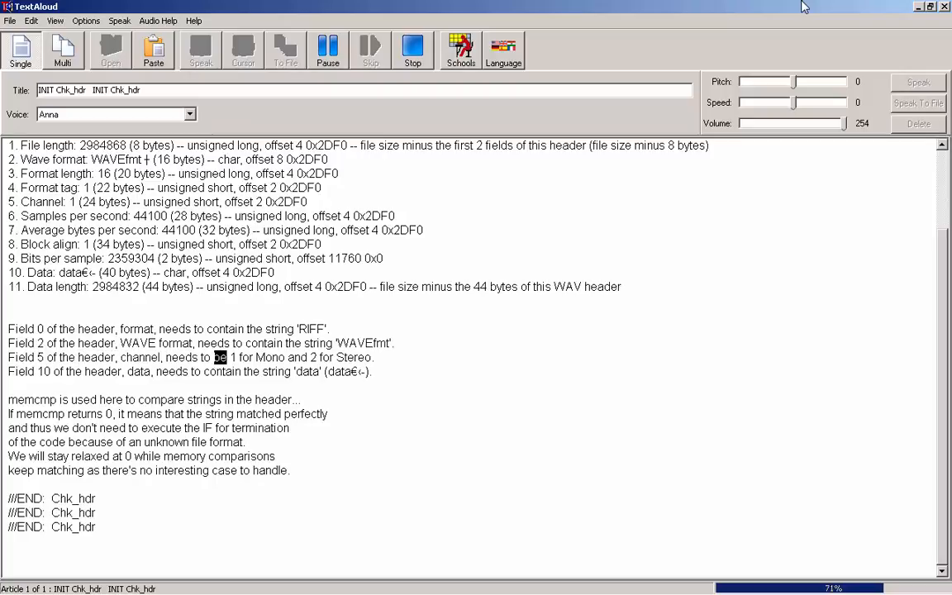
{"action": "double_click", "coordinate": [354, 357]}
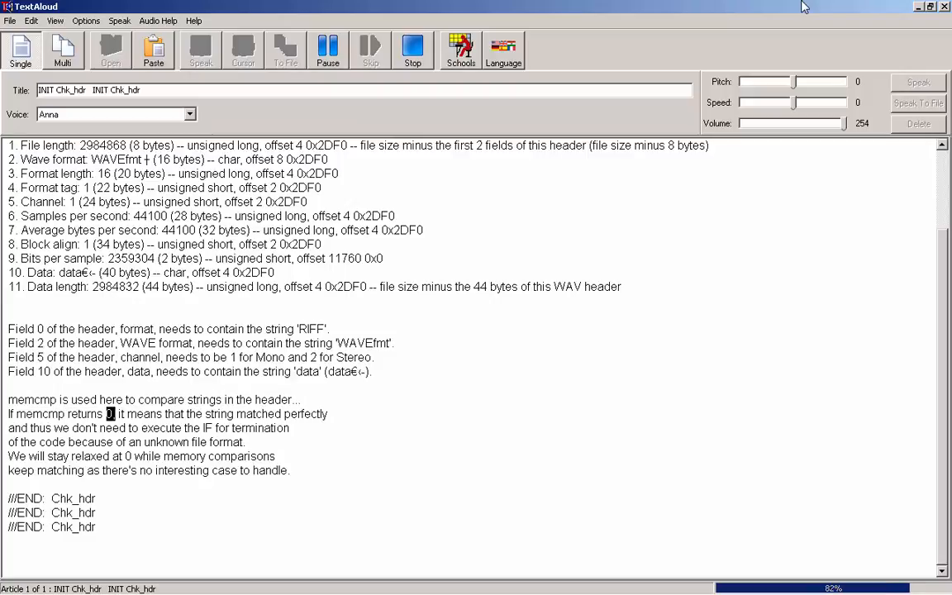
Hear the memcmp paragraph read until the final ///END: Chk_hdr line, about 98% done.
{"action": "double_click", "coordinate": [305, 414]}
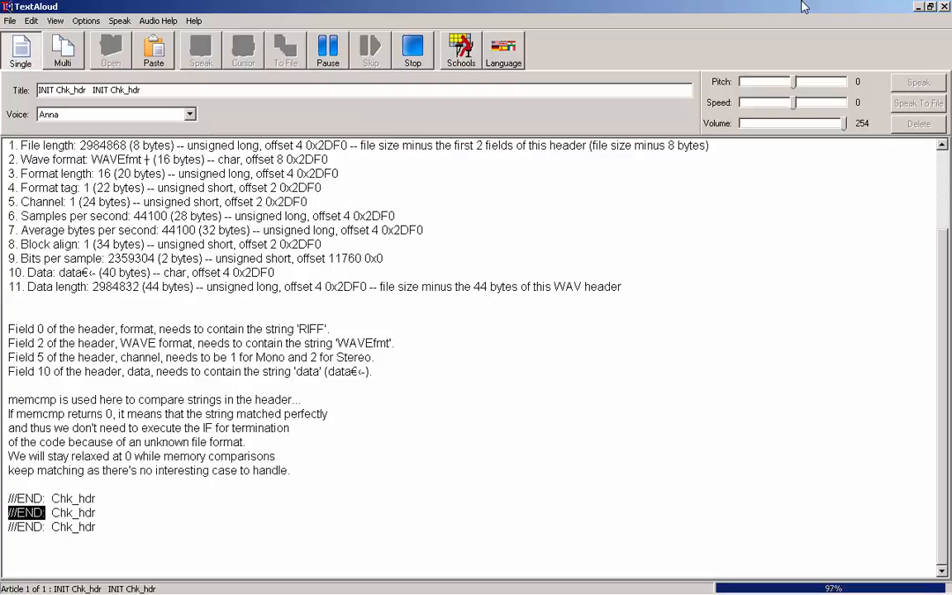
{"action": "left_click", "coordinate": [26, 527]}
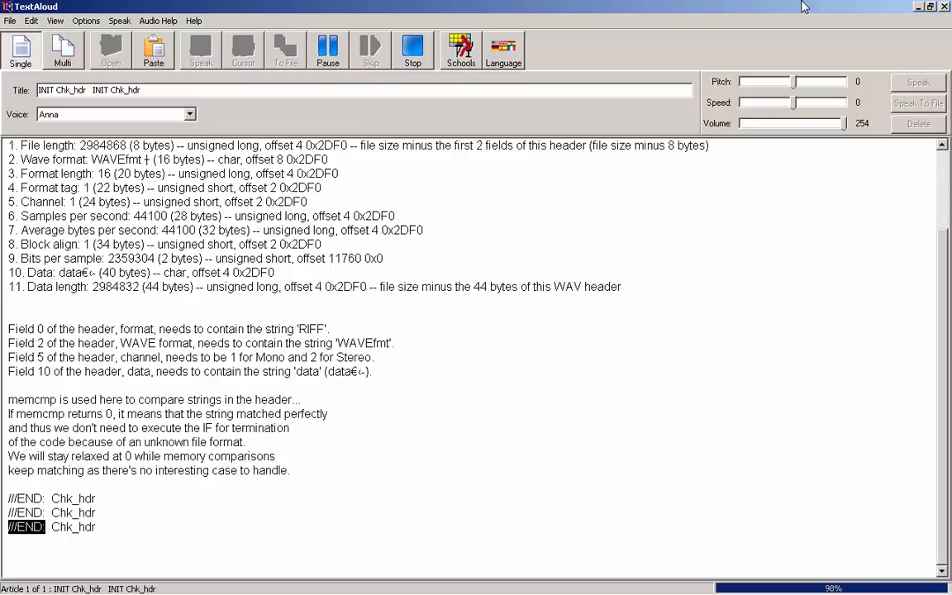